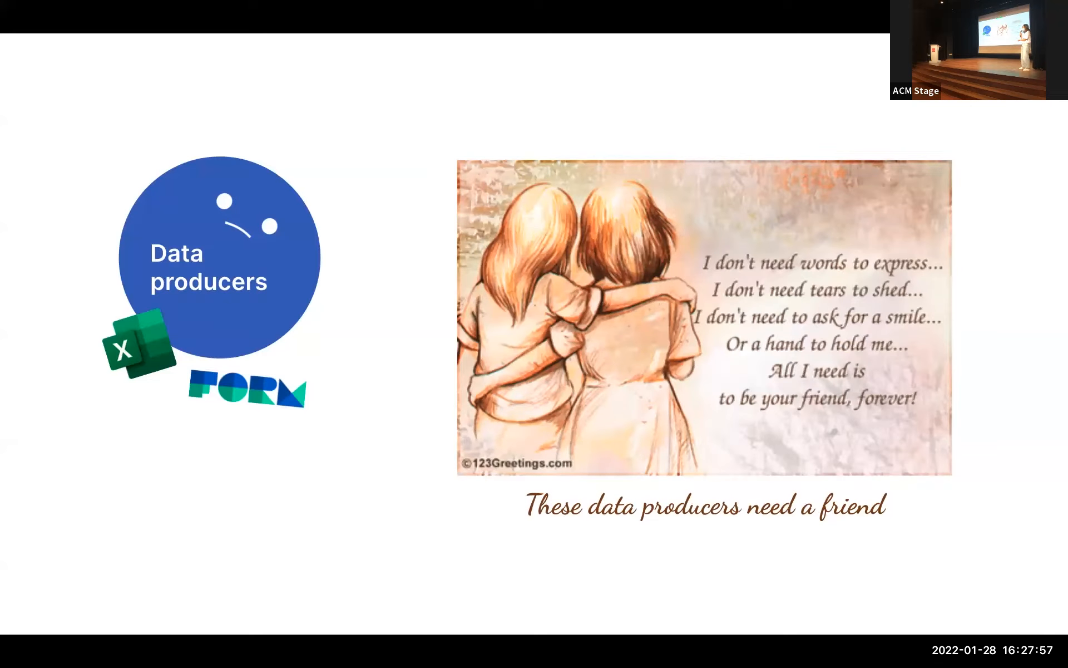
Advance the slides past data producers to the embedded Data Buddy demo video.
key(Right)
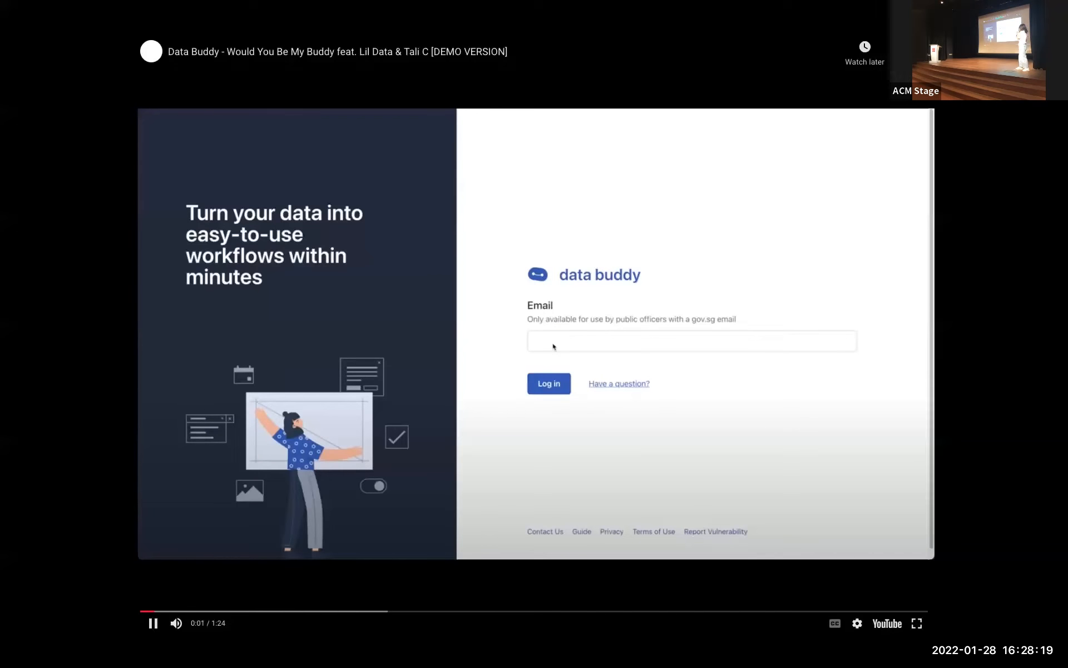
Log in, create a new project, and continue with a workflow template to 'Link your dataset'.
click(548, 384)
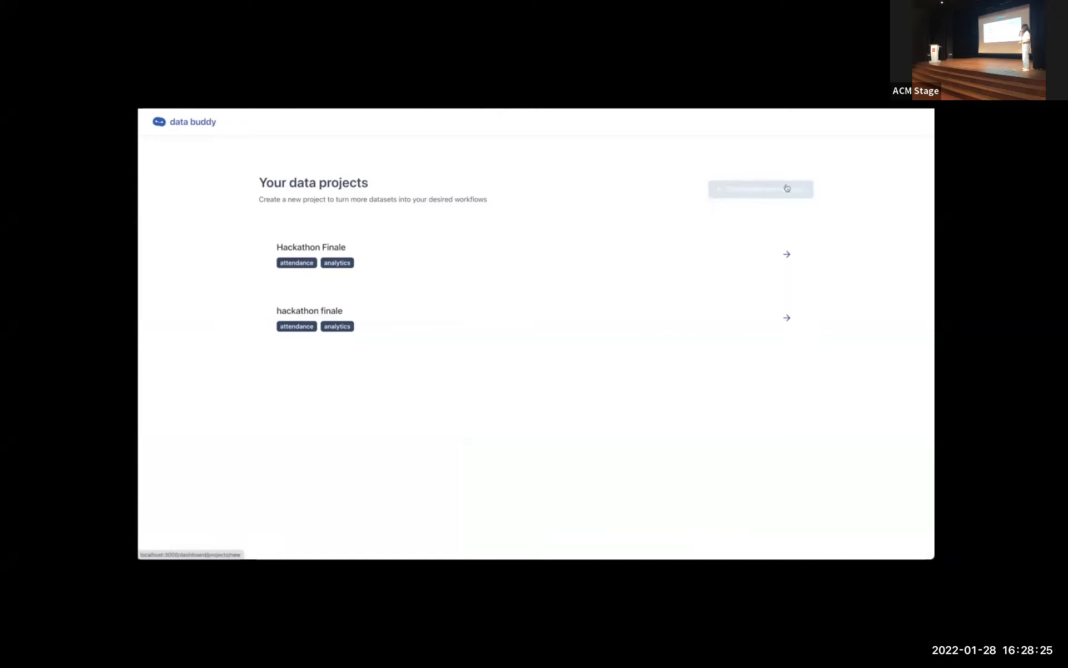
click(760, 188)
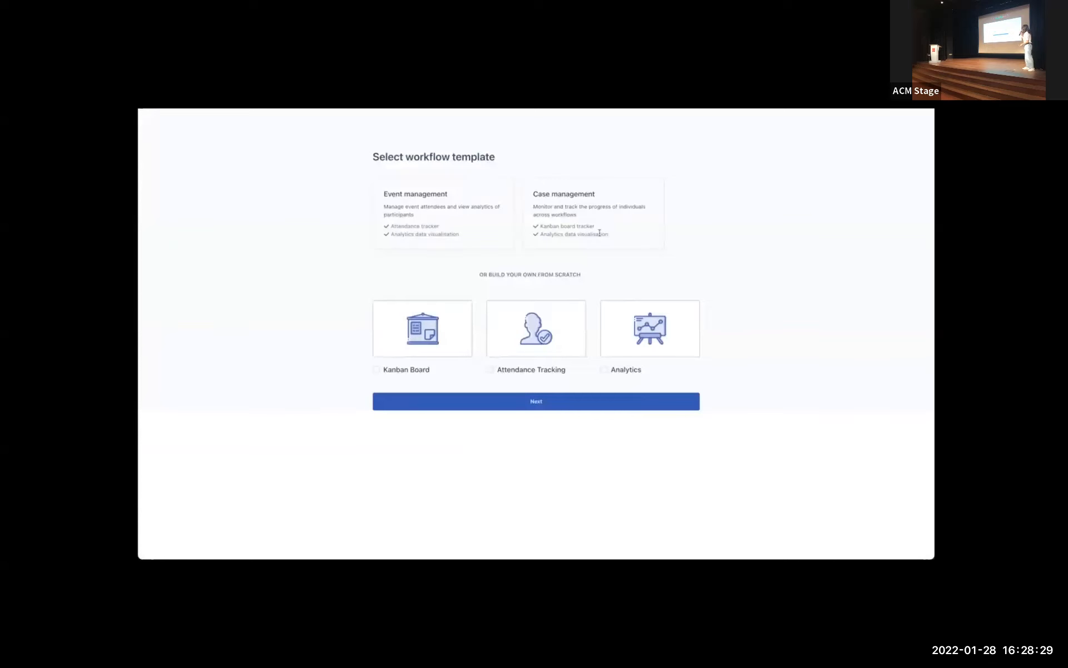
click(535, 401)
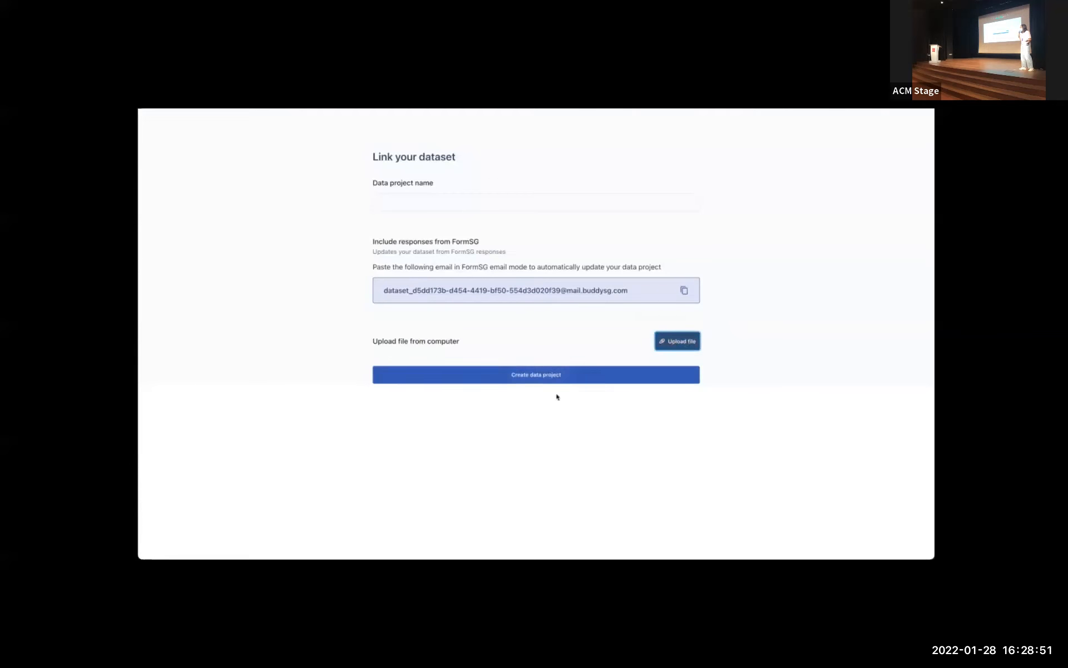
Create the data project and scroll through the attendance responses table.
click(535, 374)
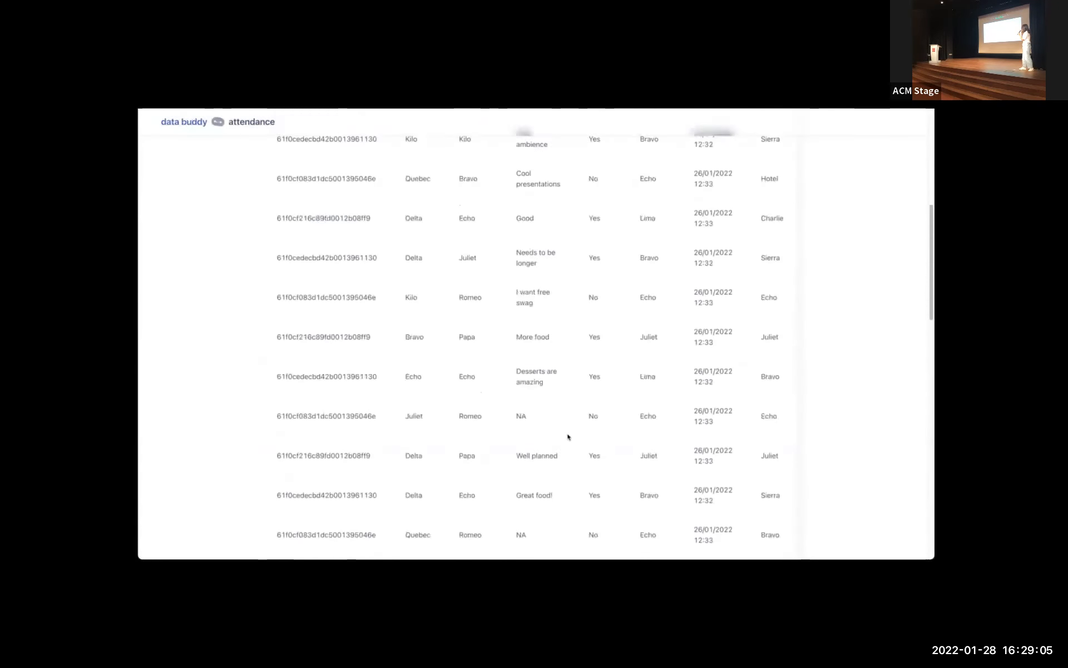
scroll(down, 3)
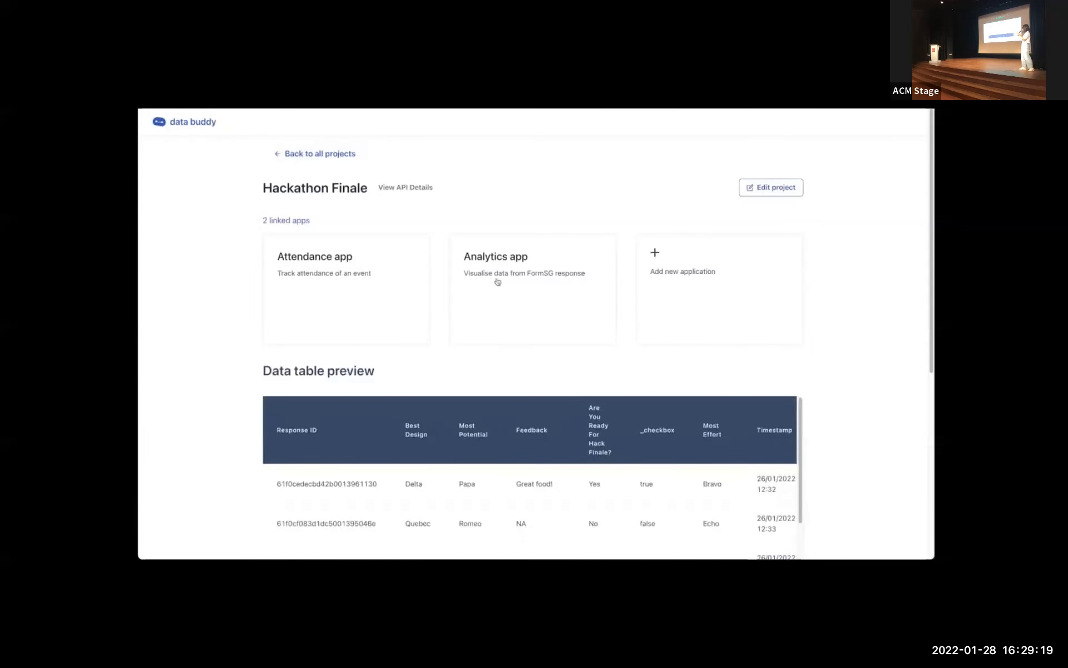
Scroll the Analytics app voting charts, then show Hackathon Finale's API details and endpoints.
click(533, 289)
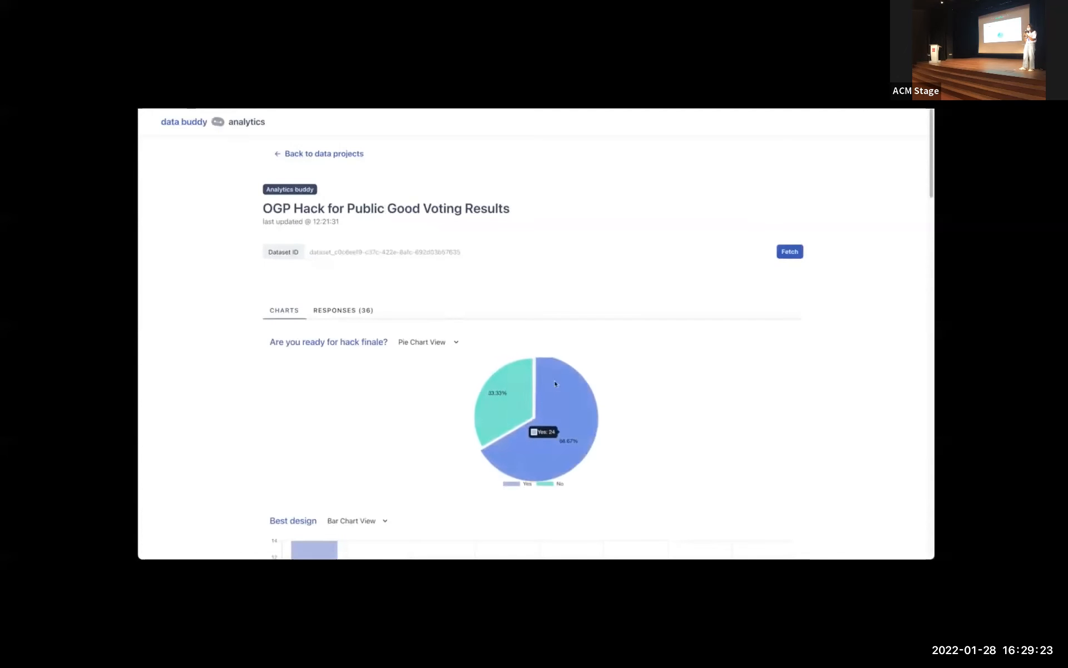
scroll(down, 3)
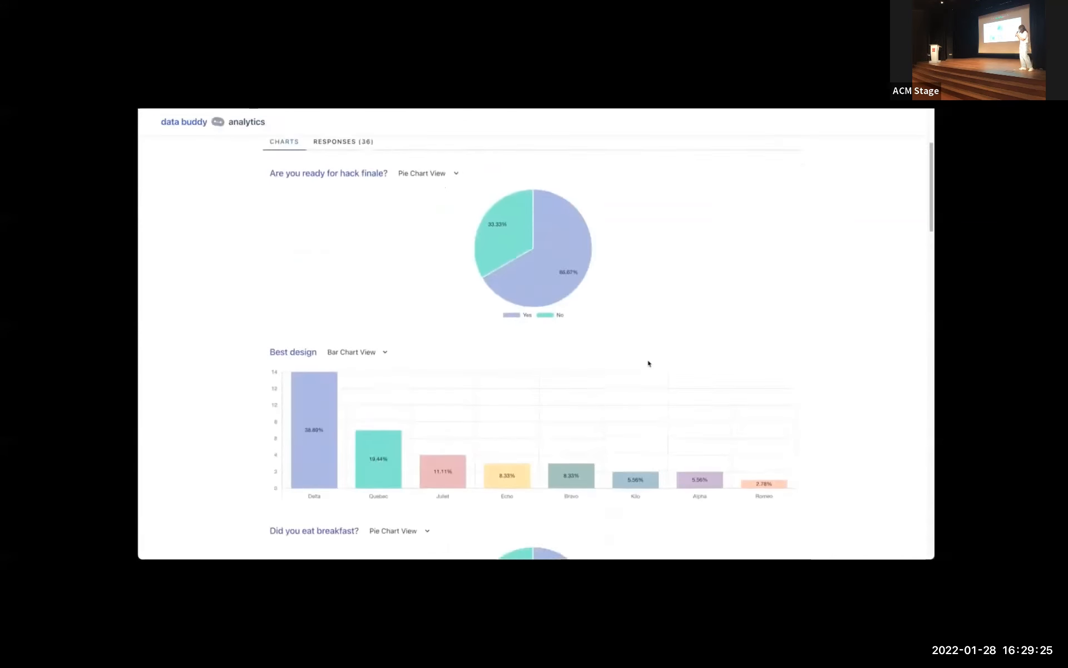
scroll(down, 3)
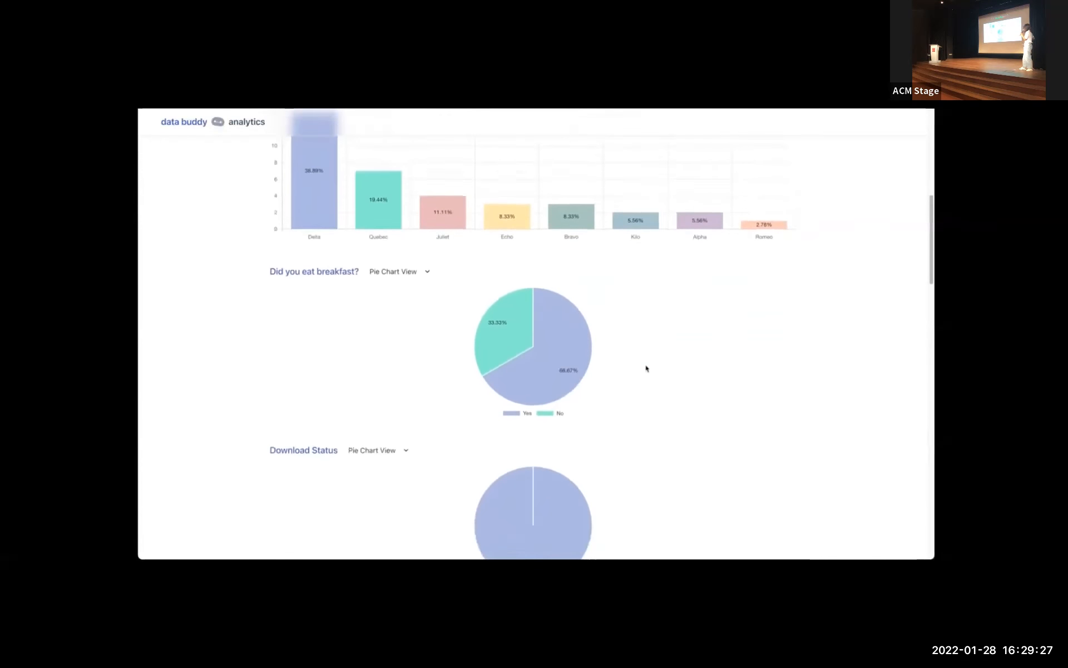
scroll(down, 3)
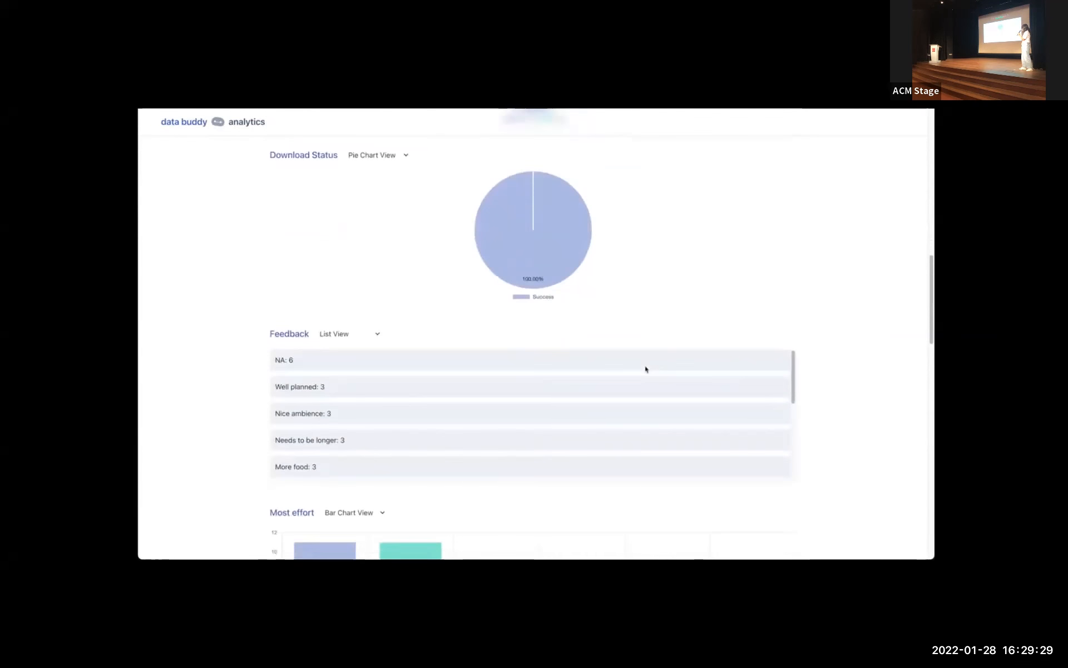
scroll(down, 3)
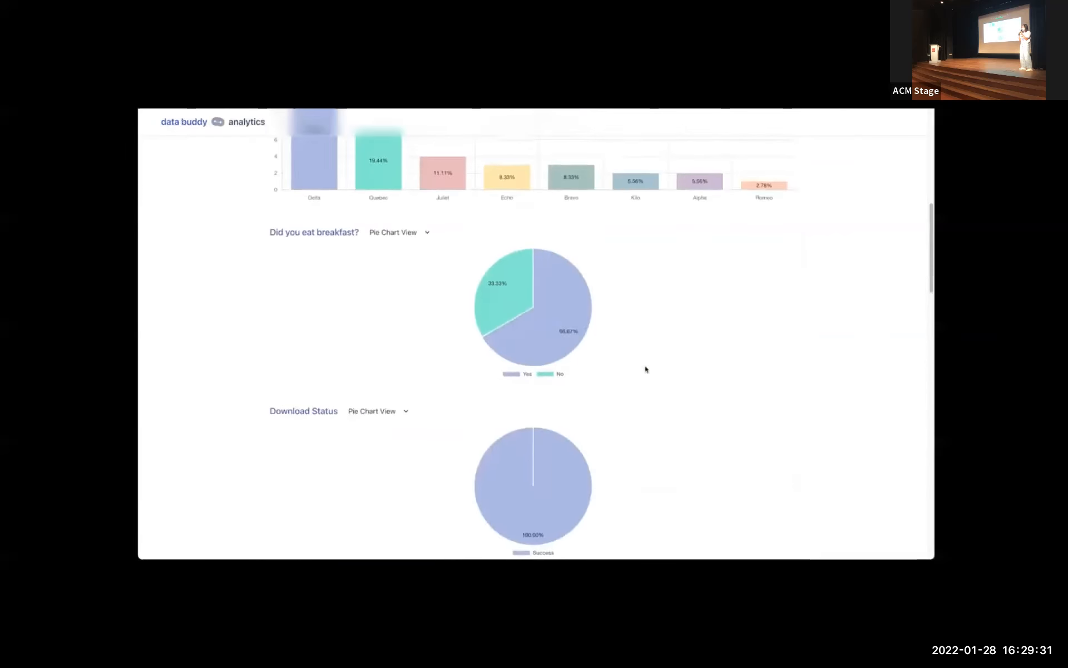
click(317, 153)
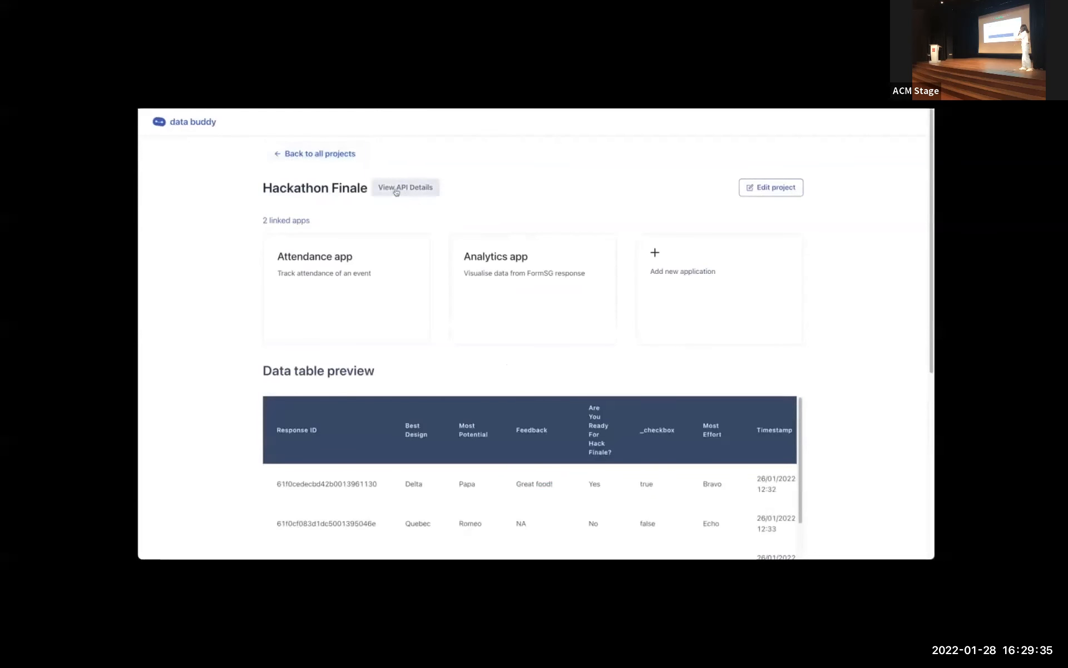
click(404, 187)
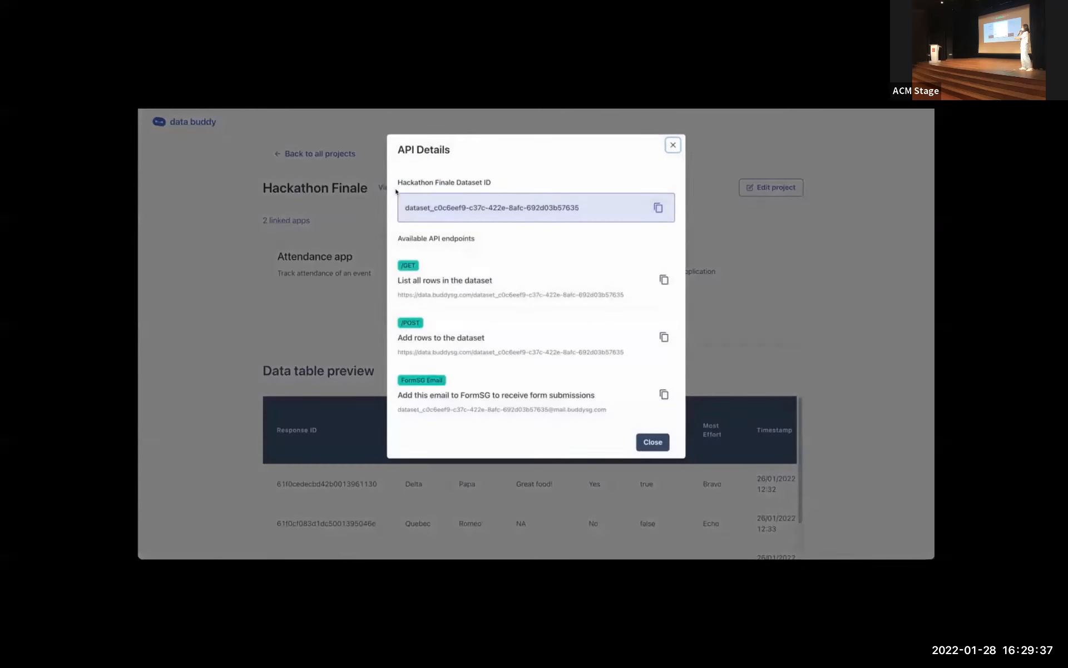